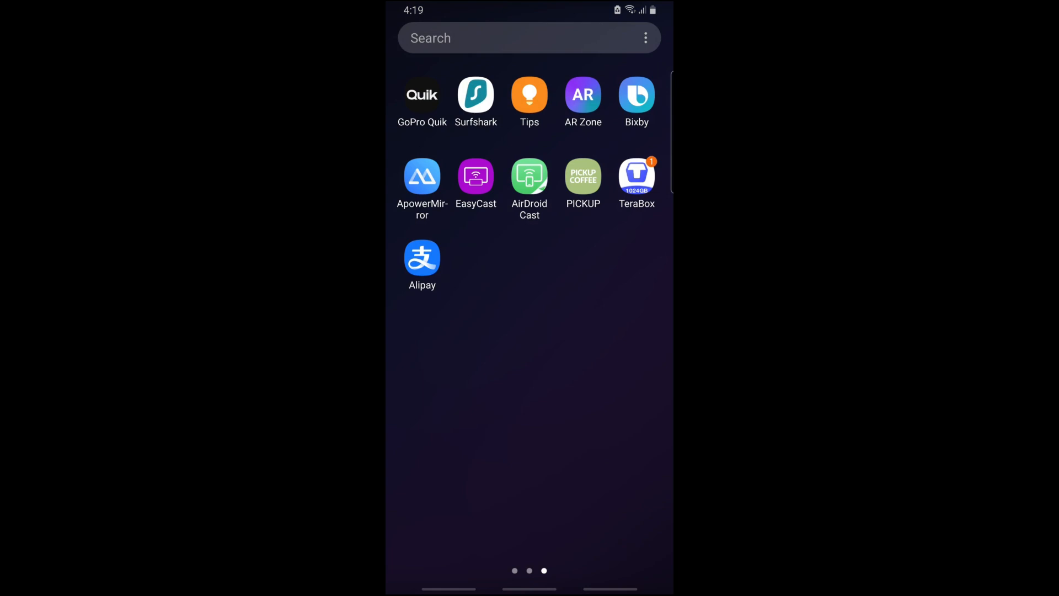
Step: Launch Alipay from the home screen to reach its home page
click(422, 260)
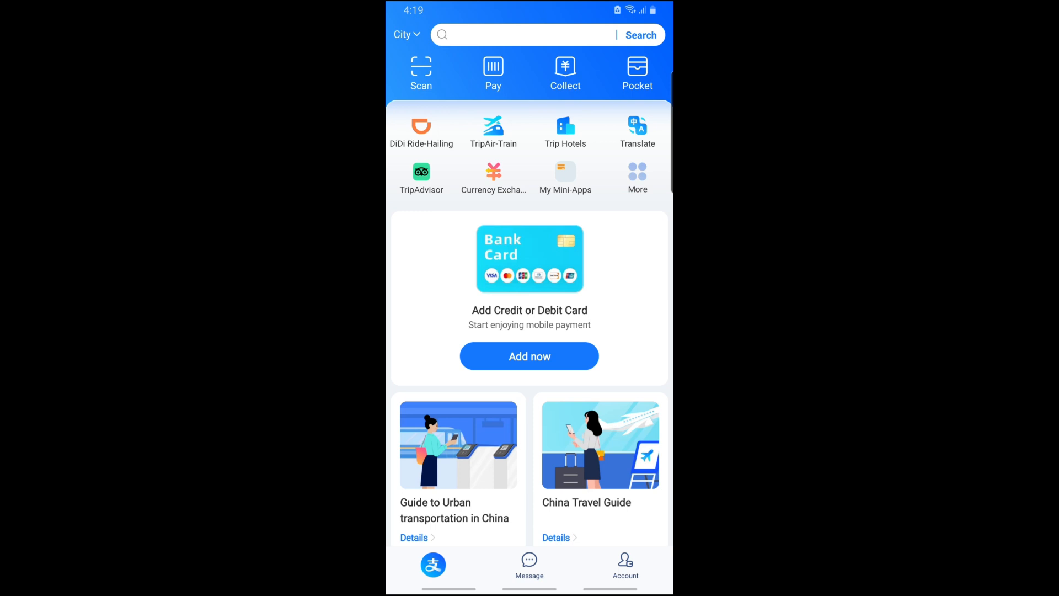
Step: Switch to the Account page listing Membership, Transactions, Balance, Bank Cards and Help Center
click(624, 564)
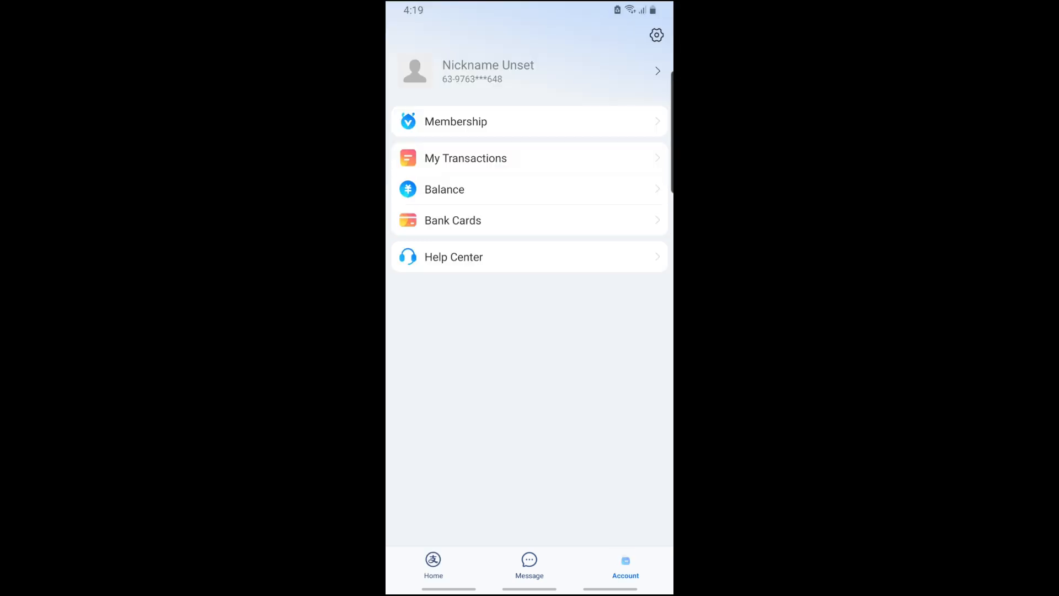
click(625, 560)
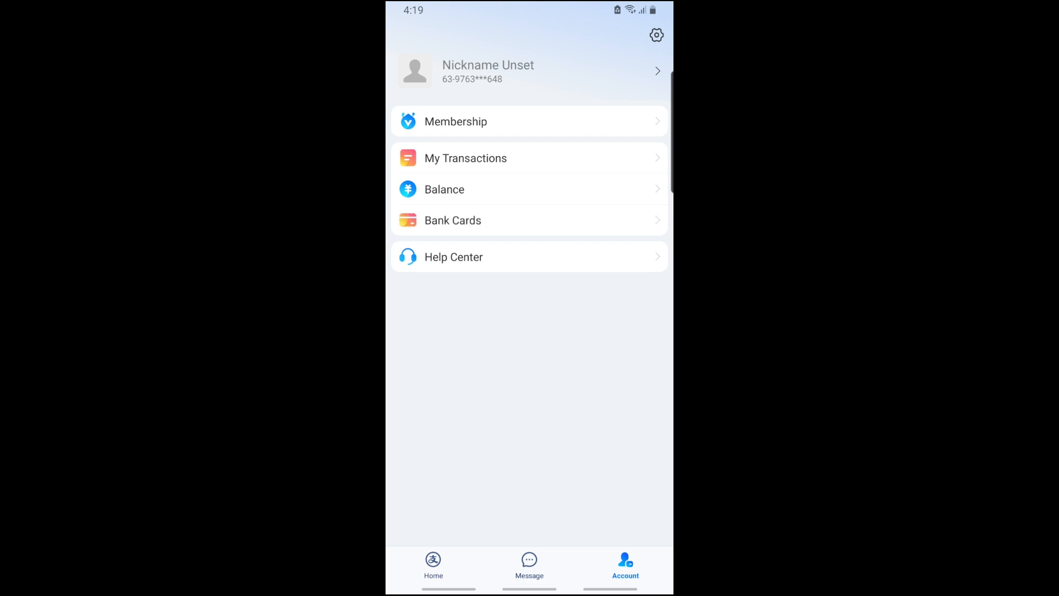
Step: Go to Bank Cards and start adding a new card so the Add Card form loads
click(453, 221)
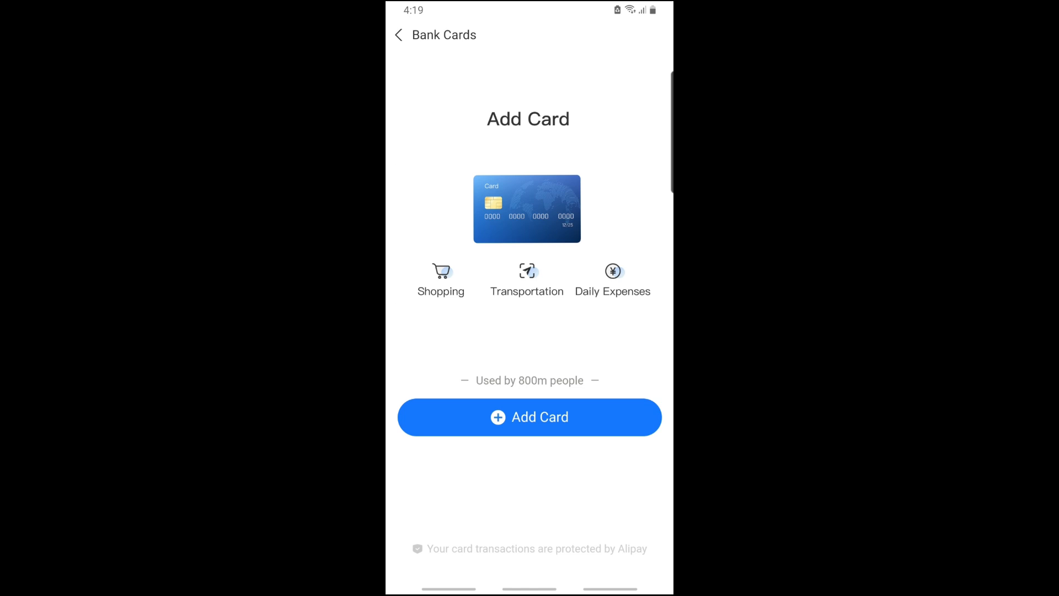
click(527, 280)
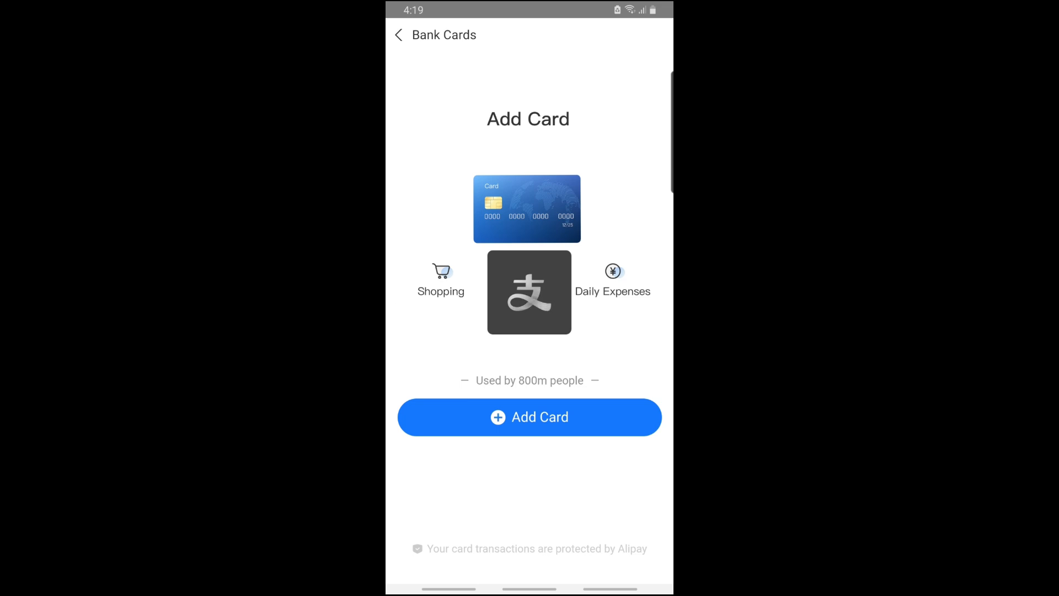
click(528, 417)
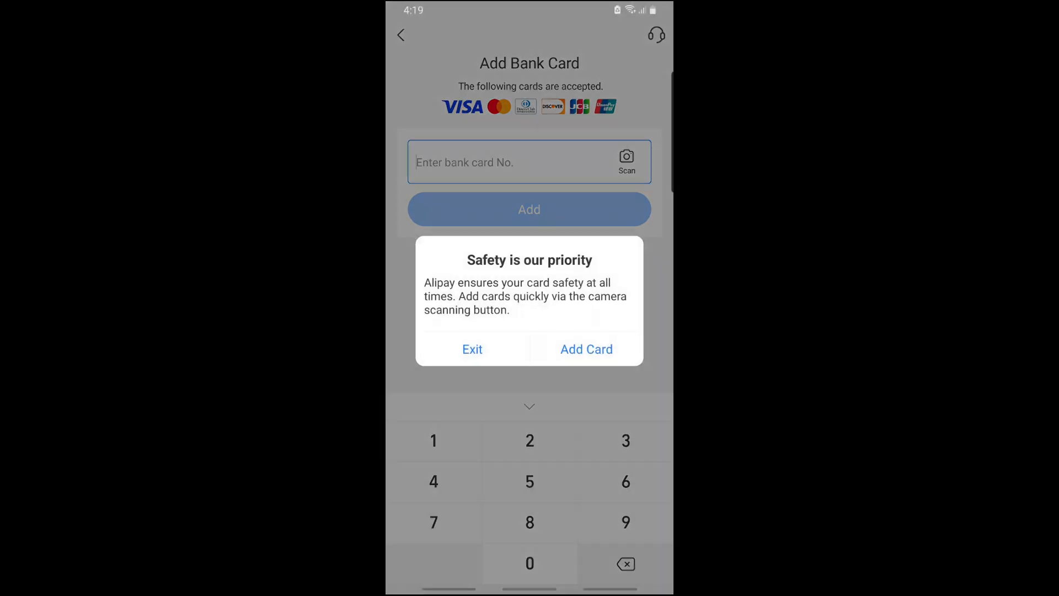
click(473, 350)
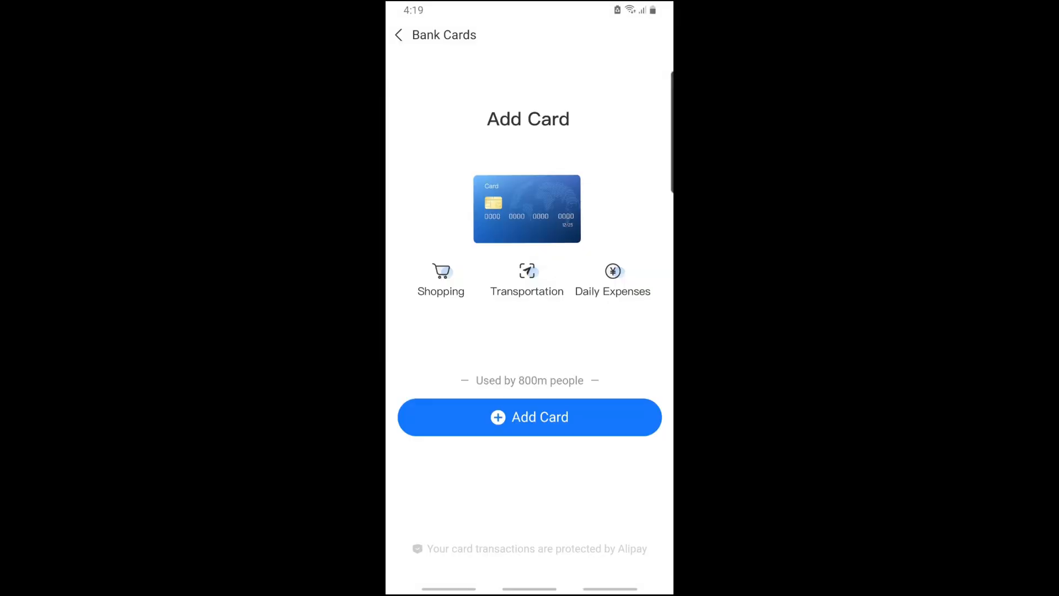